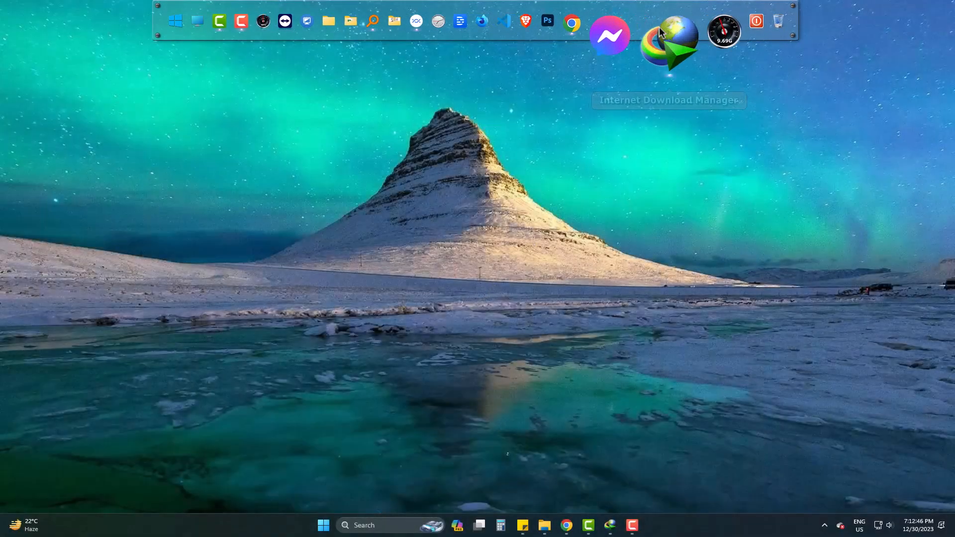
# Step: Launch Internet Download Manager from the dock so the All Downloads list appears
pyautogui.click(669, 46)
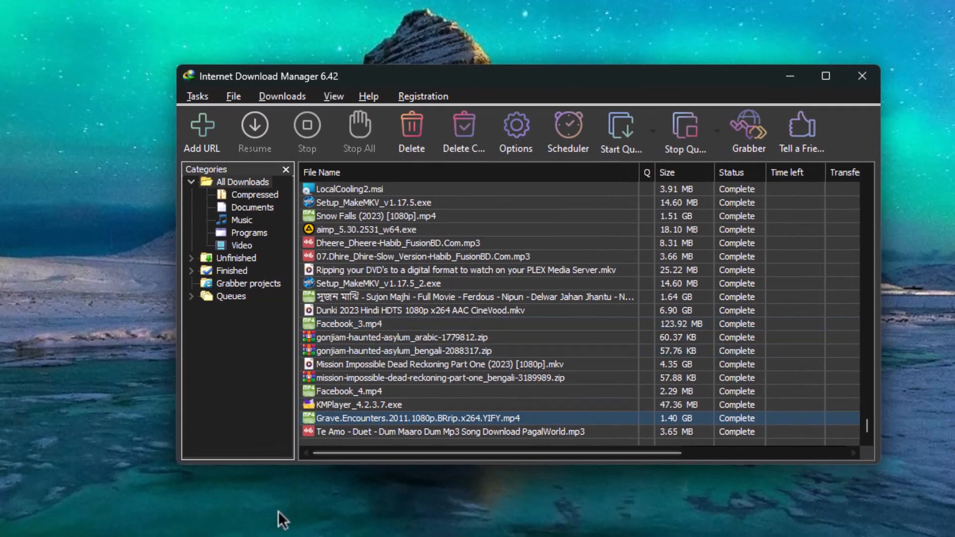
pyautogui.moveTo(474, 507)
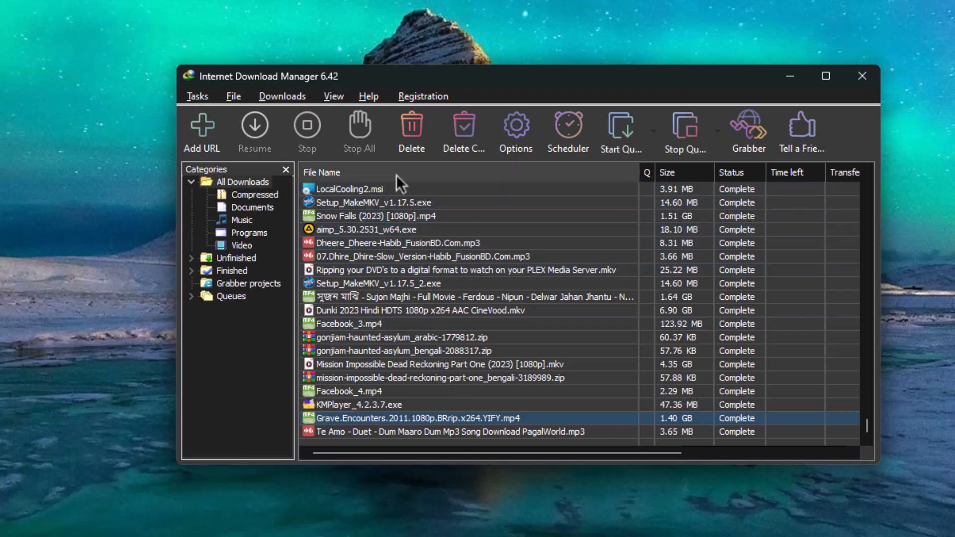
# Step: Sort the All Downloads list alphabetically using the File Name column header
pyautogui.click(321, 172)
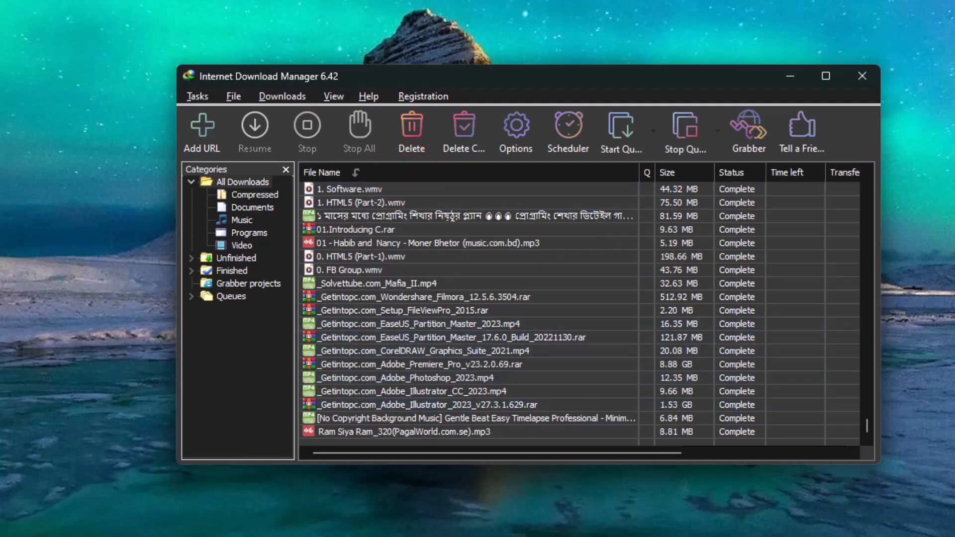
# Step: Restore the list to By Order Of Addition through View > Arrange files
pyautogui.click(333, 95)
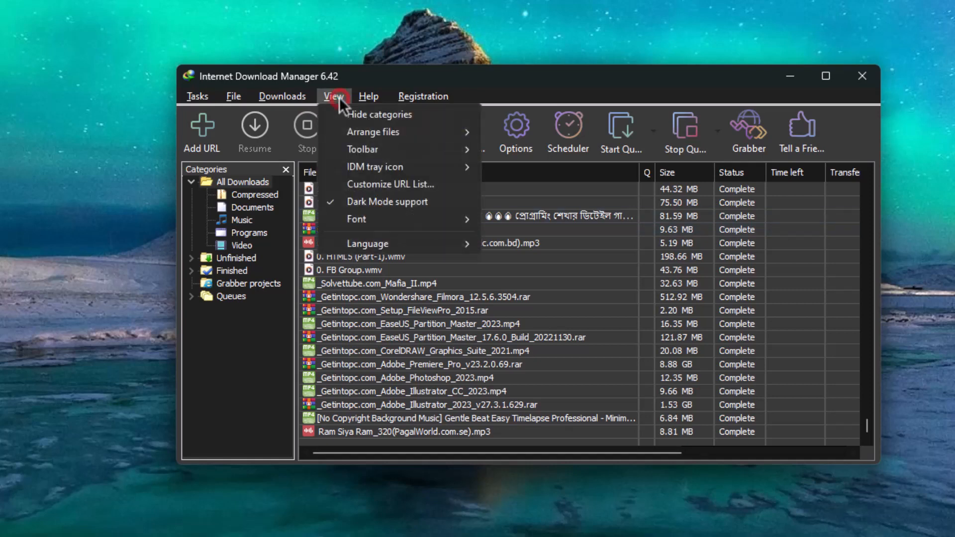
pyautogui.moveTo(373, 131)
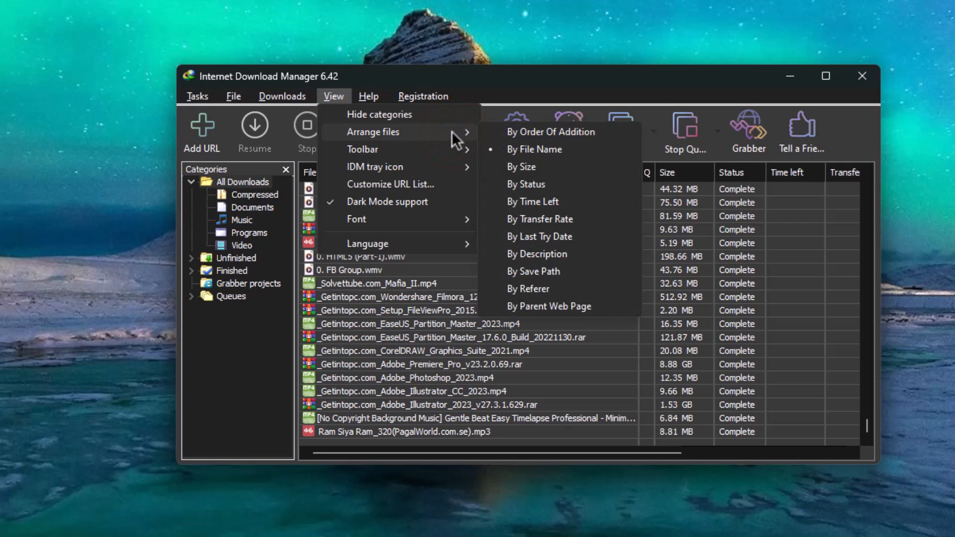
pyautogui.moveTo(551, 131)
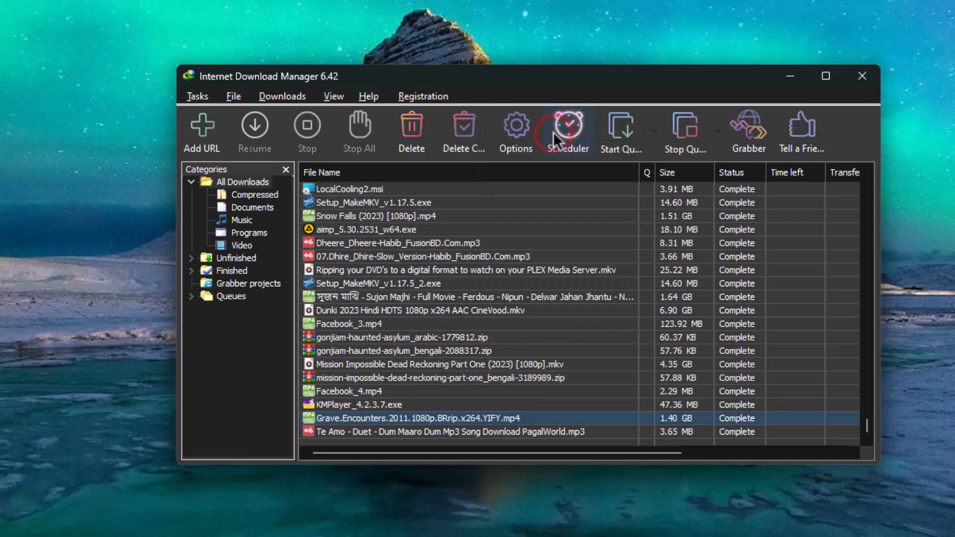
pyautogui.click(449, 432)
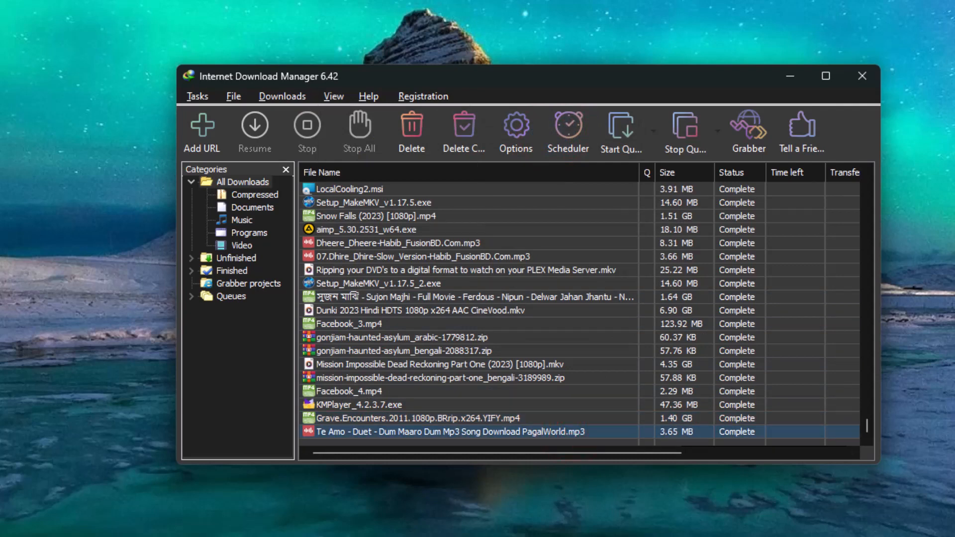
pyautogui.click(322, 172)
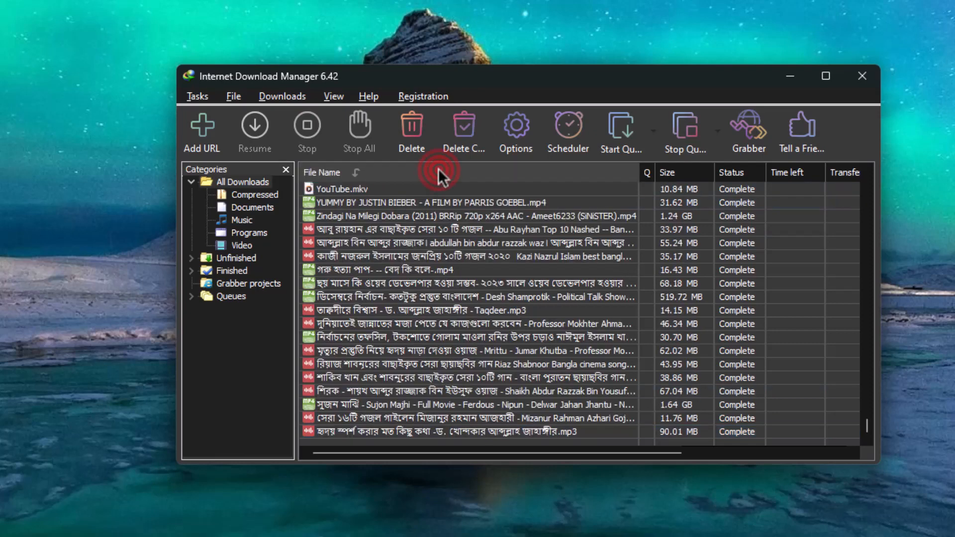
pyautogui.click(322, 172)
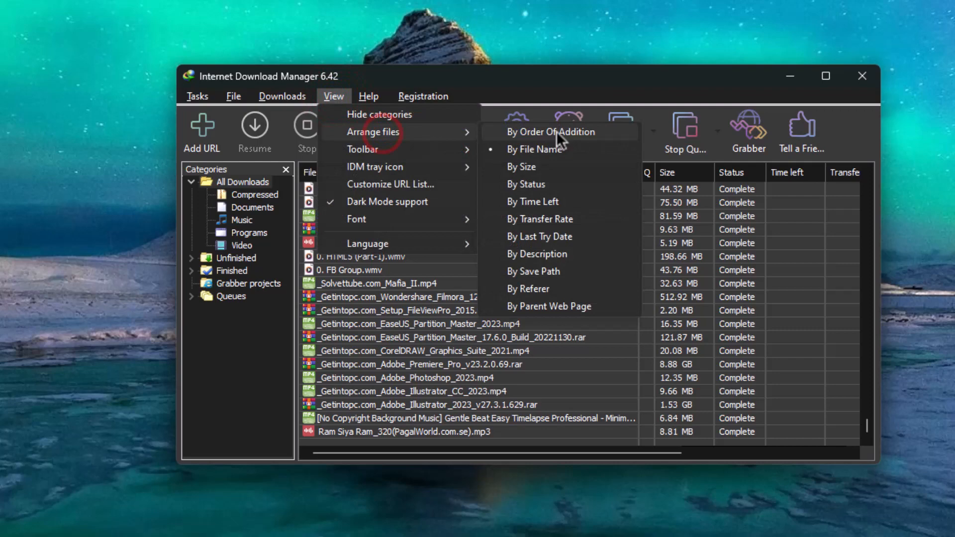
pyautogui.click(551, 132)
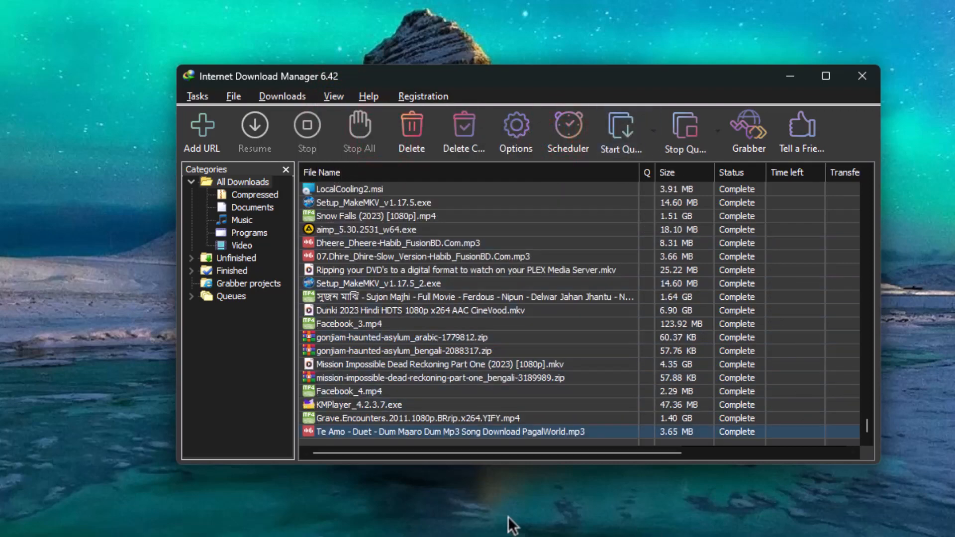